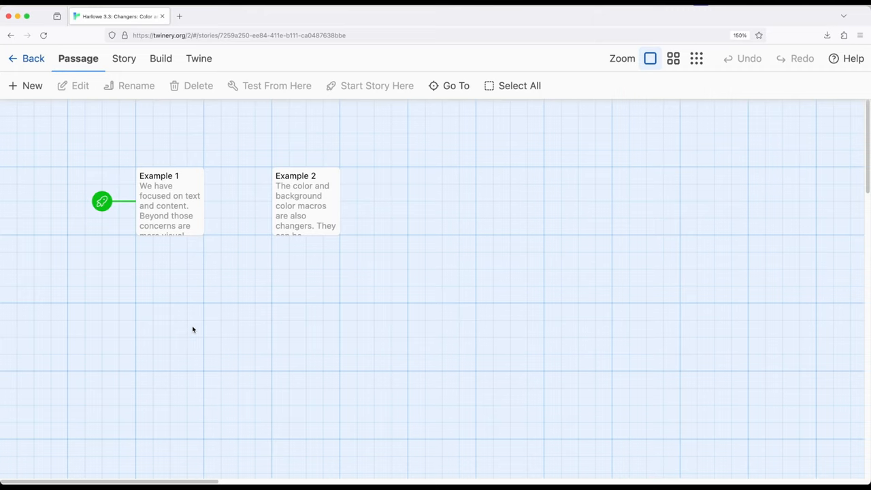
pyautogui.moveTo(188, 207)
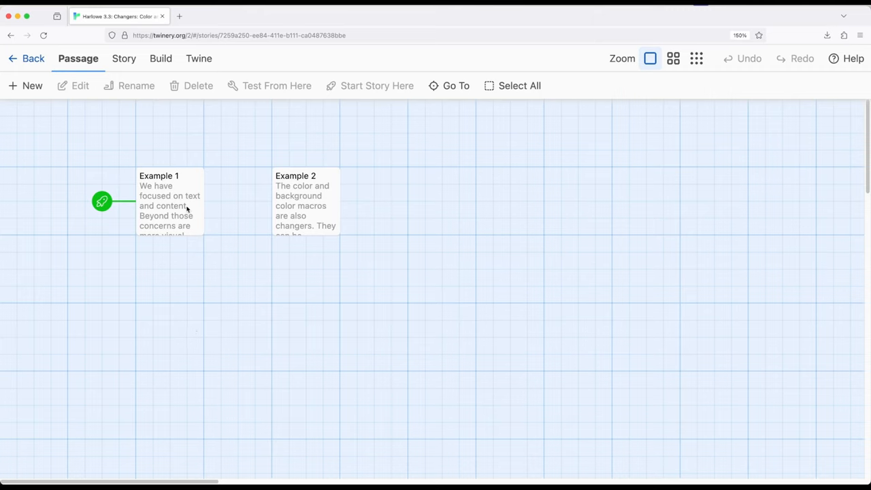
# Step: Bring up the Example 2 passage in the editor, showing its enchant macro with chained changers
pyautogui.doubleClick(169, 201)
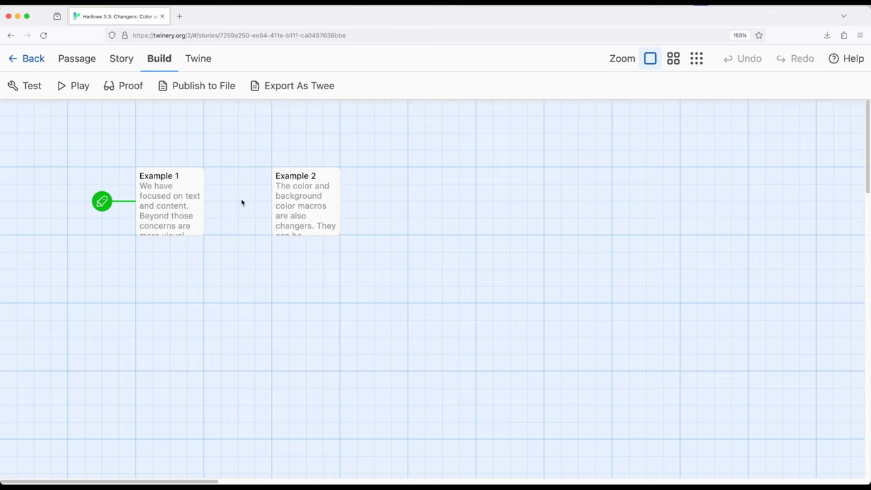
pyautogui.click(305, 201)
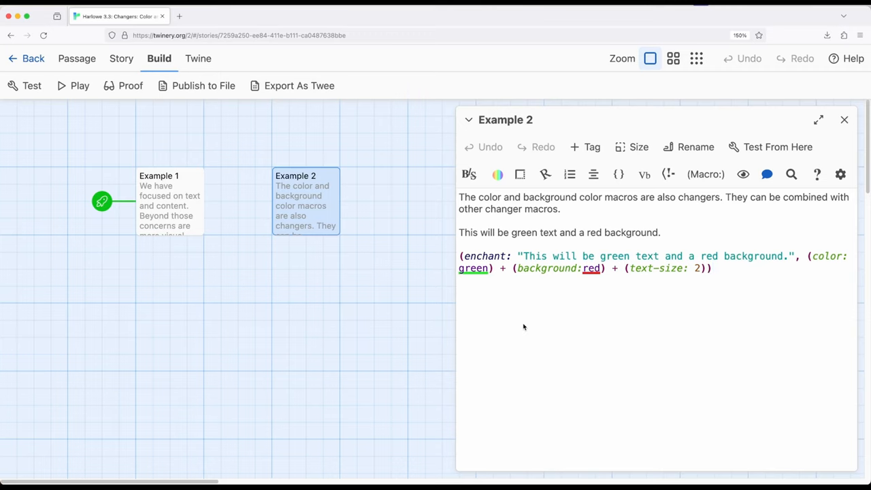
# Step: Show the help note for the (enchant:) macro beside the passage code
pyautogui.click(711, 267)
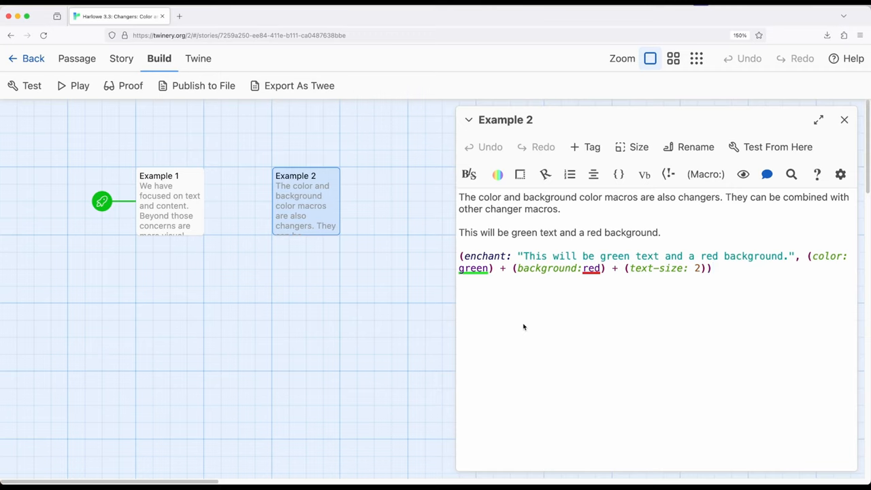
pyautogui.click(713, 266)
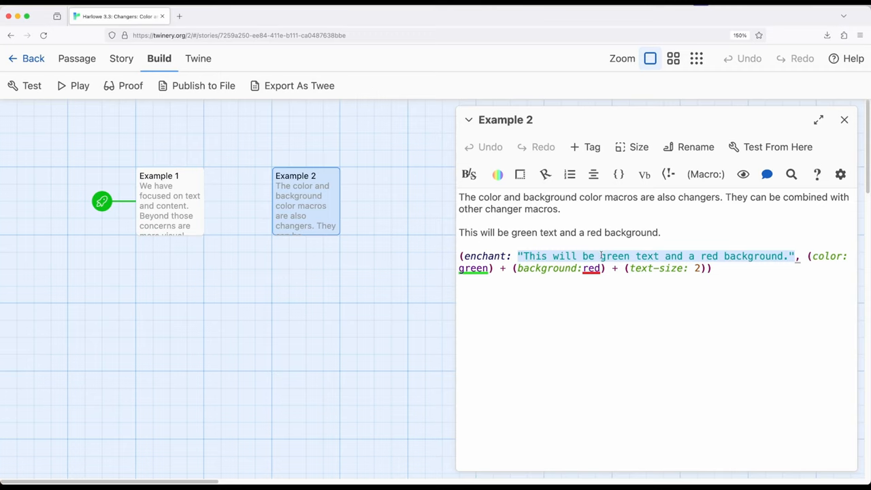
pyautogui.moveTo(830, 252)
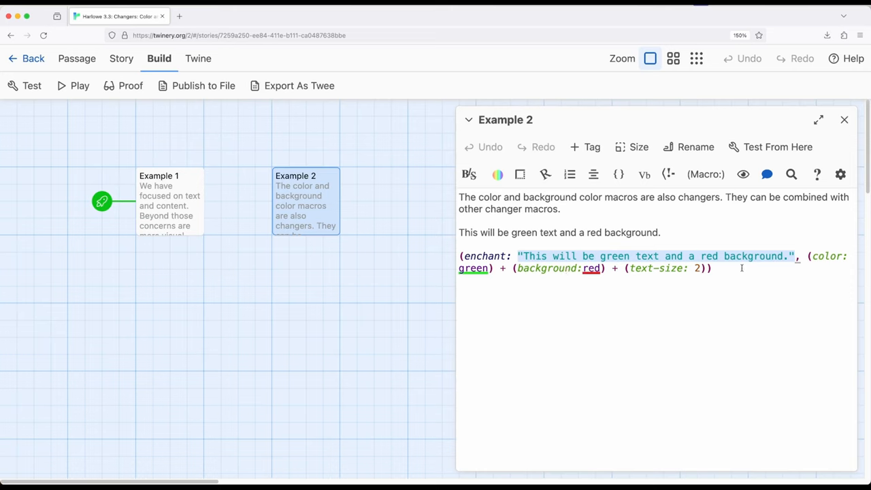
pyautogui.moveTo(484, 255)
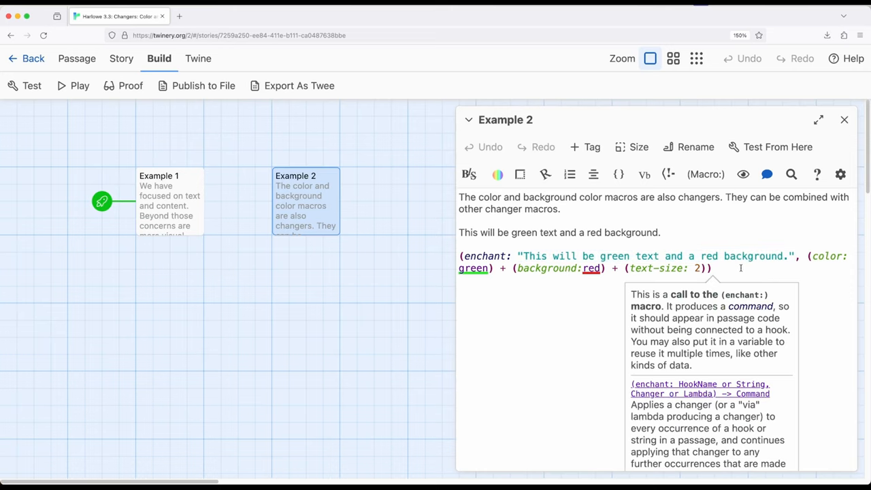
# Step: Dismiss the enchant help note and leave the Example 2 passage editor
pyautogui.click(659, 231)
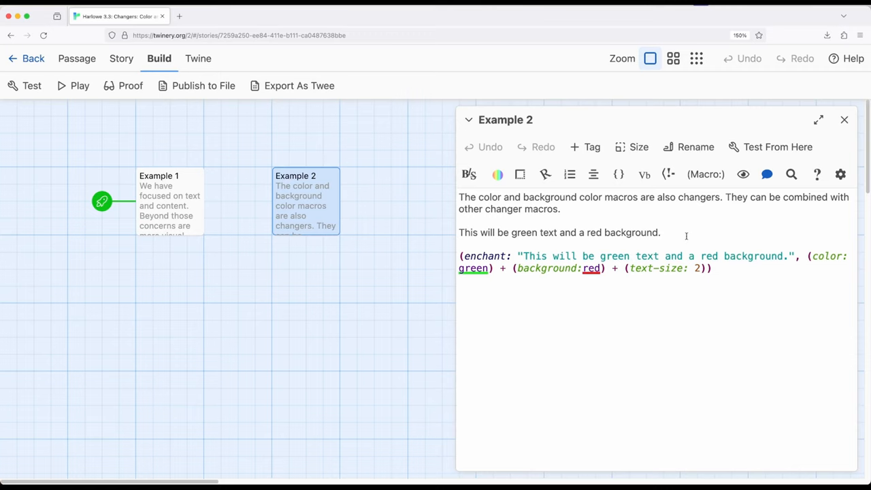
pyautogui.click(660, 231)
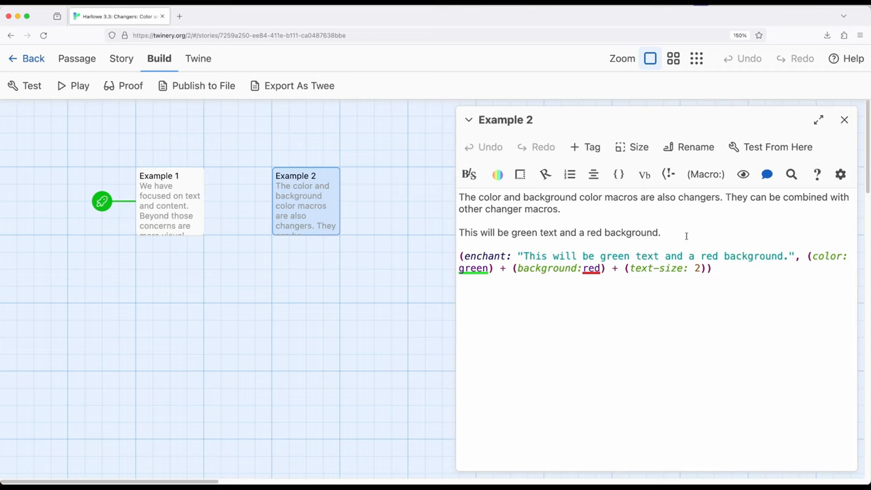
pyautogui.click(660, 231)
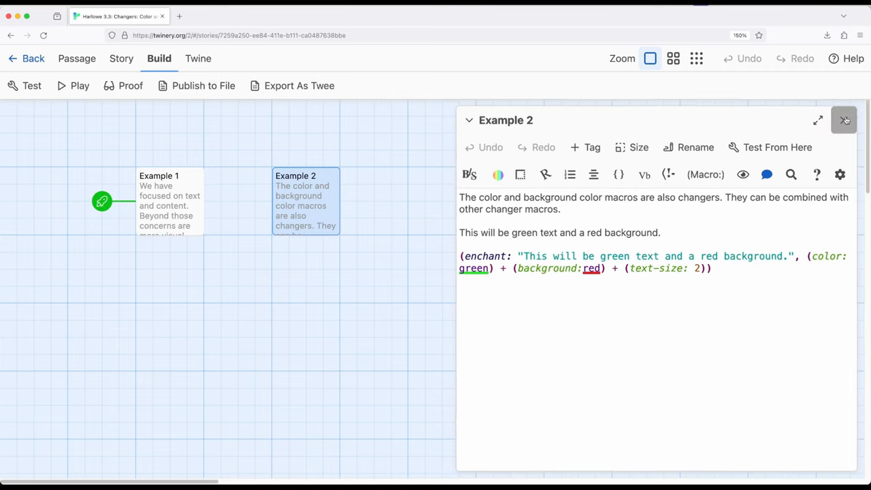
pyautogui.click(844, 120)
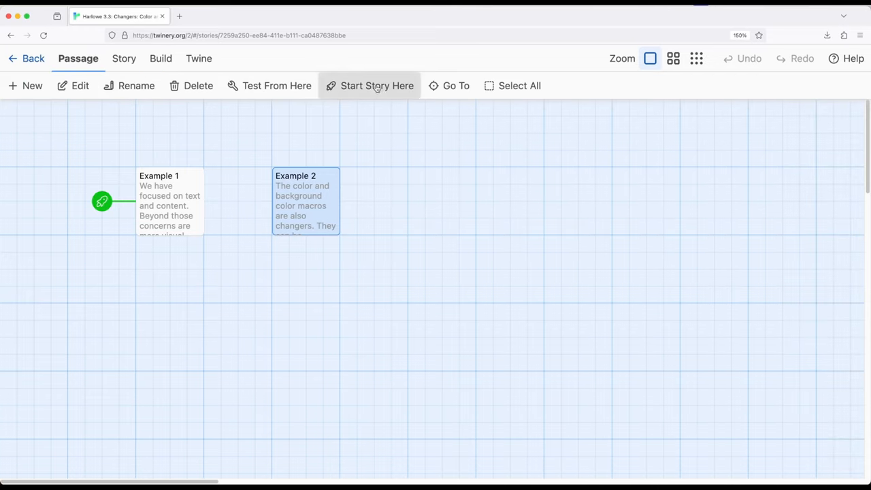
# Step: Make Example 2 the starting passage and play the story in the browser
pyautogui.click(158, 58)
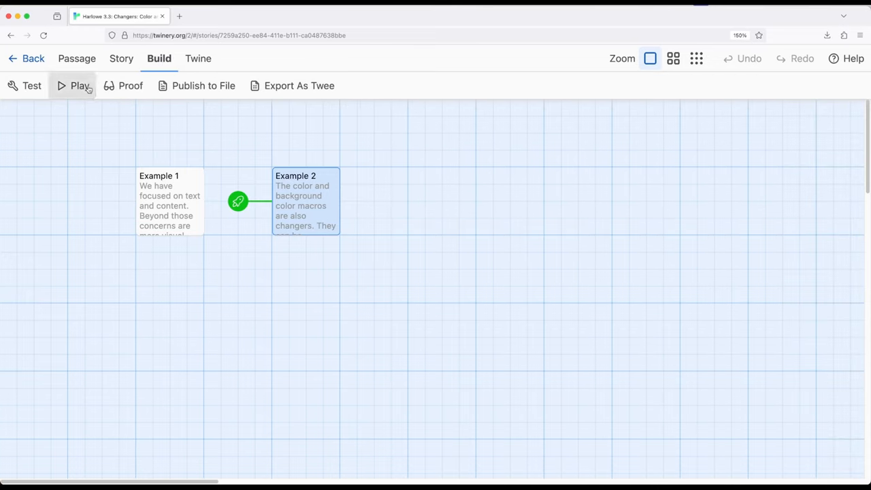
pyautogui.click(79, 84)
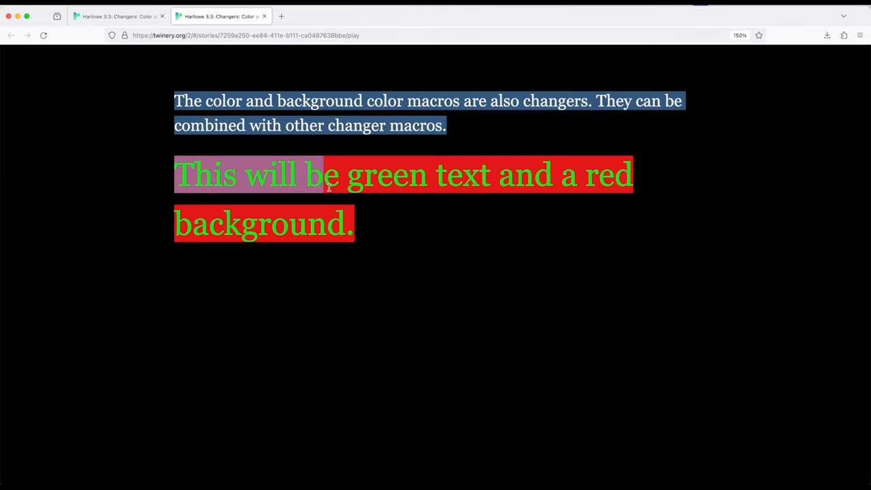